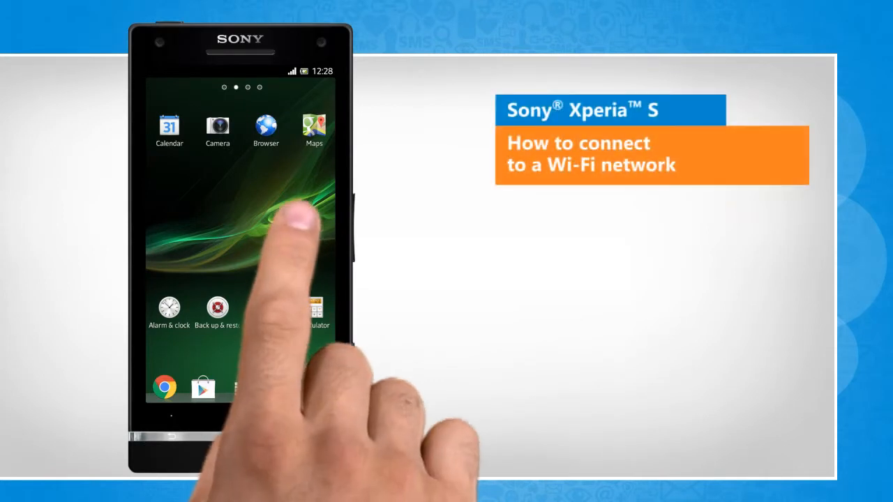
Step: Swipe through two home screen pages to reach the apps, including Settings
drag(307, 244, 175, 244)
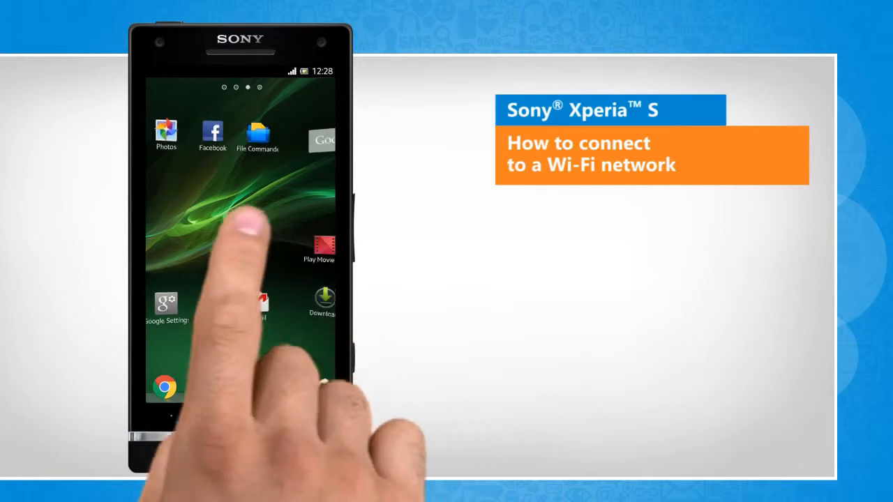
drag(293, 244, 160, 244)
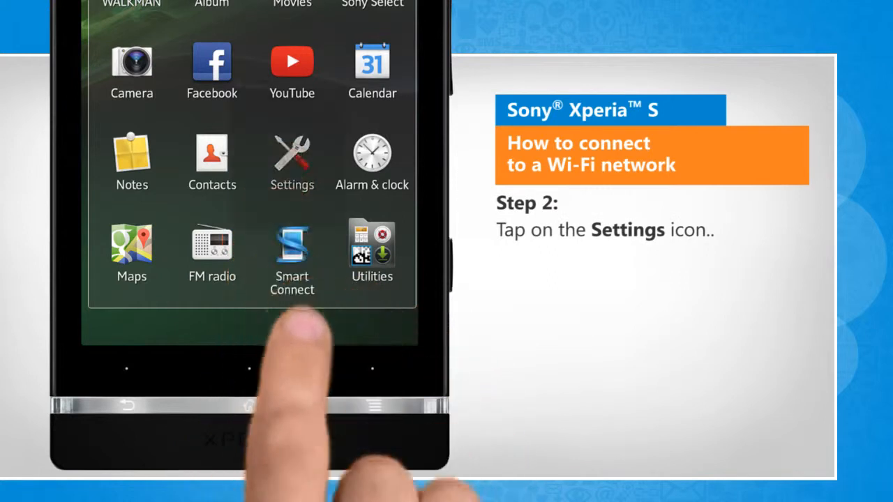
Step: Go from Settings into the Wi-Fi settings under Wireless & Networks
click(292, 161)
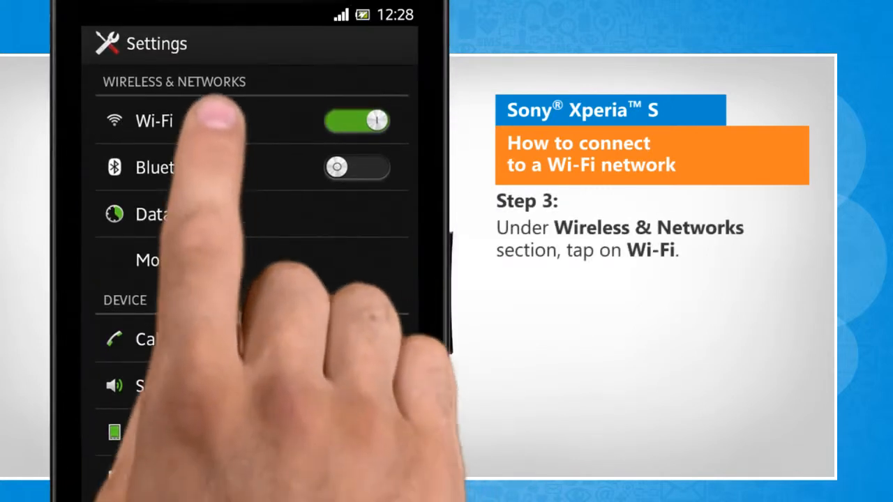
click(153, 120)
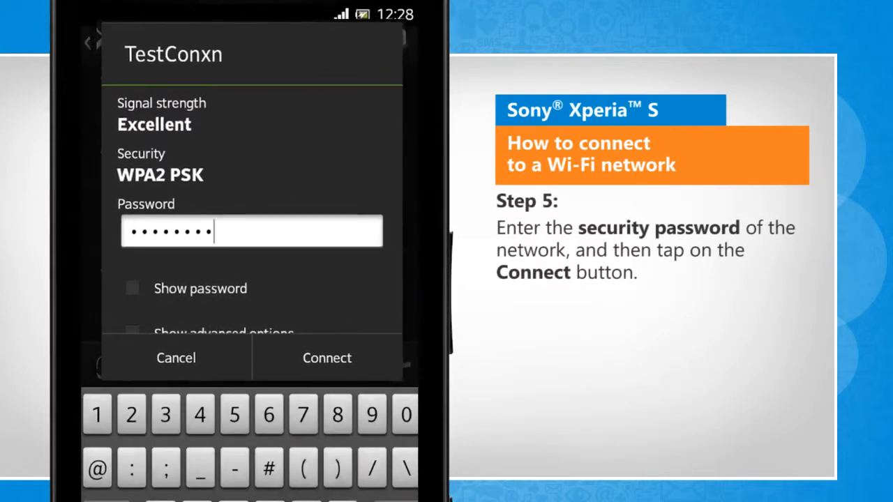
Step: Connect to TestConxn with the entered password so it starts obtaining an IP address
click(326, 358)
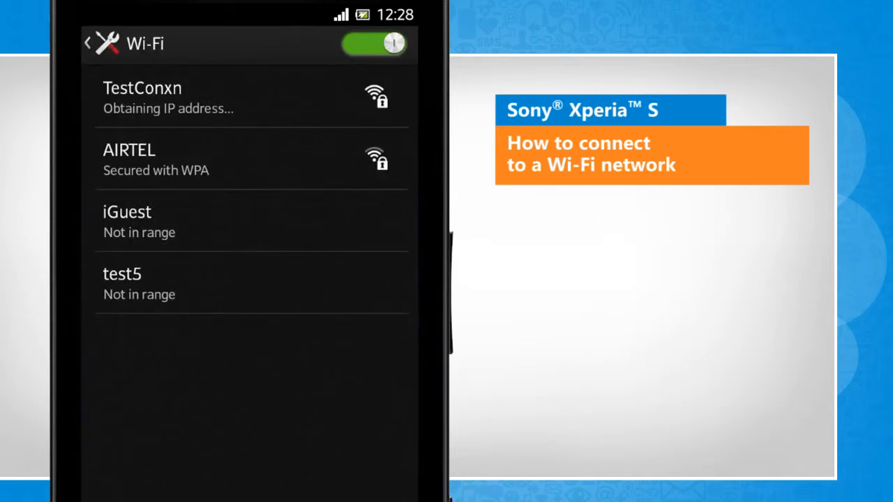